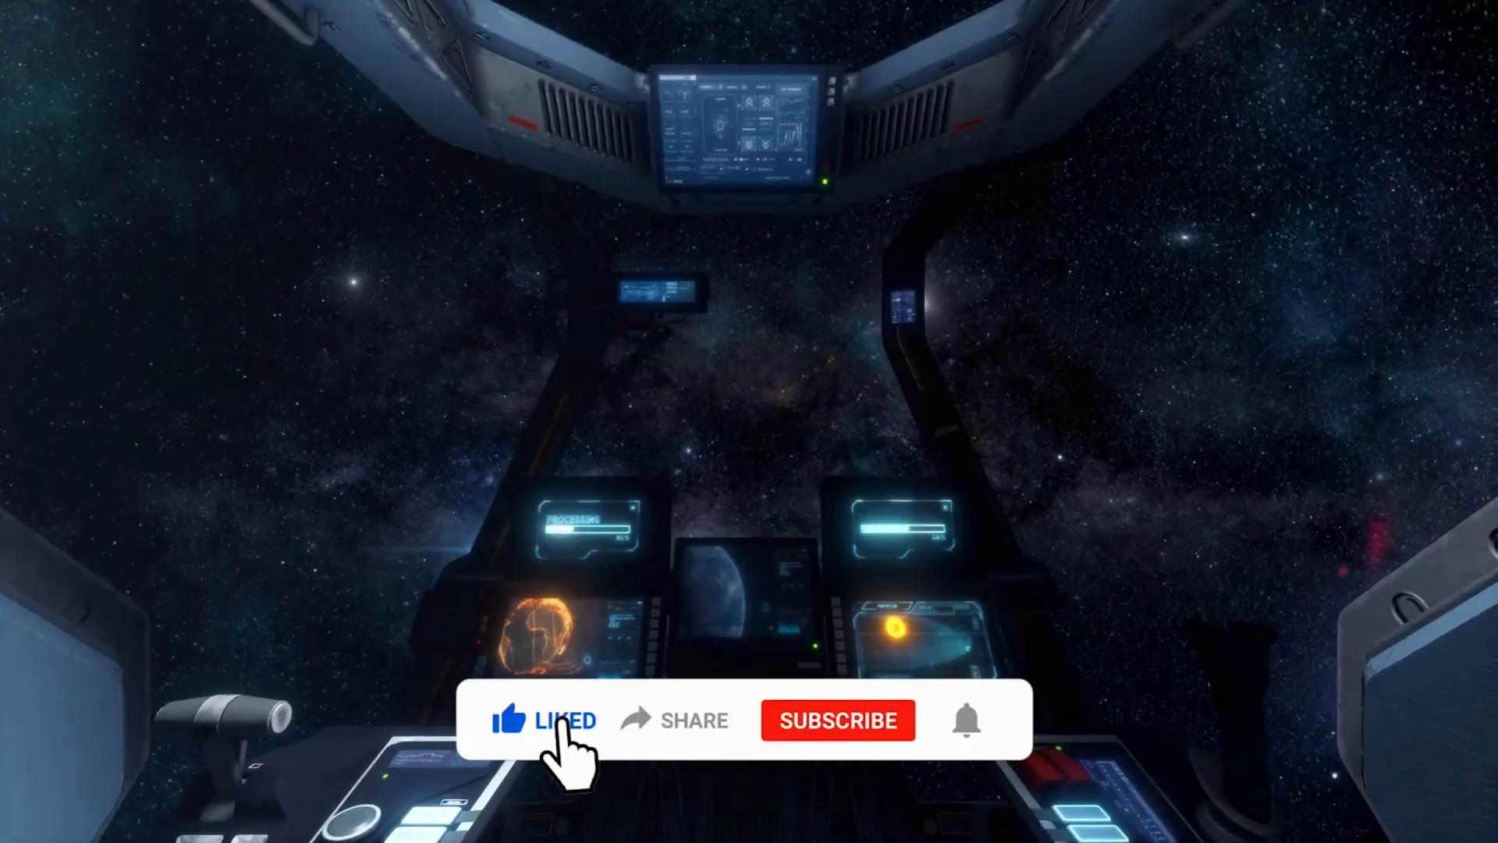
Step: Let the outro play over the rocket launch footage until Subscribe shows Subscribed and Liked
left_click(838, 720)
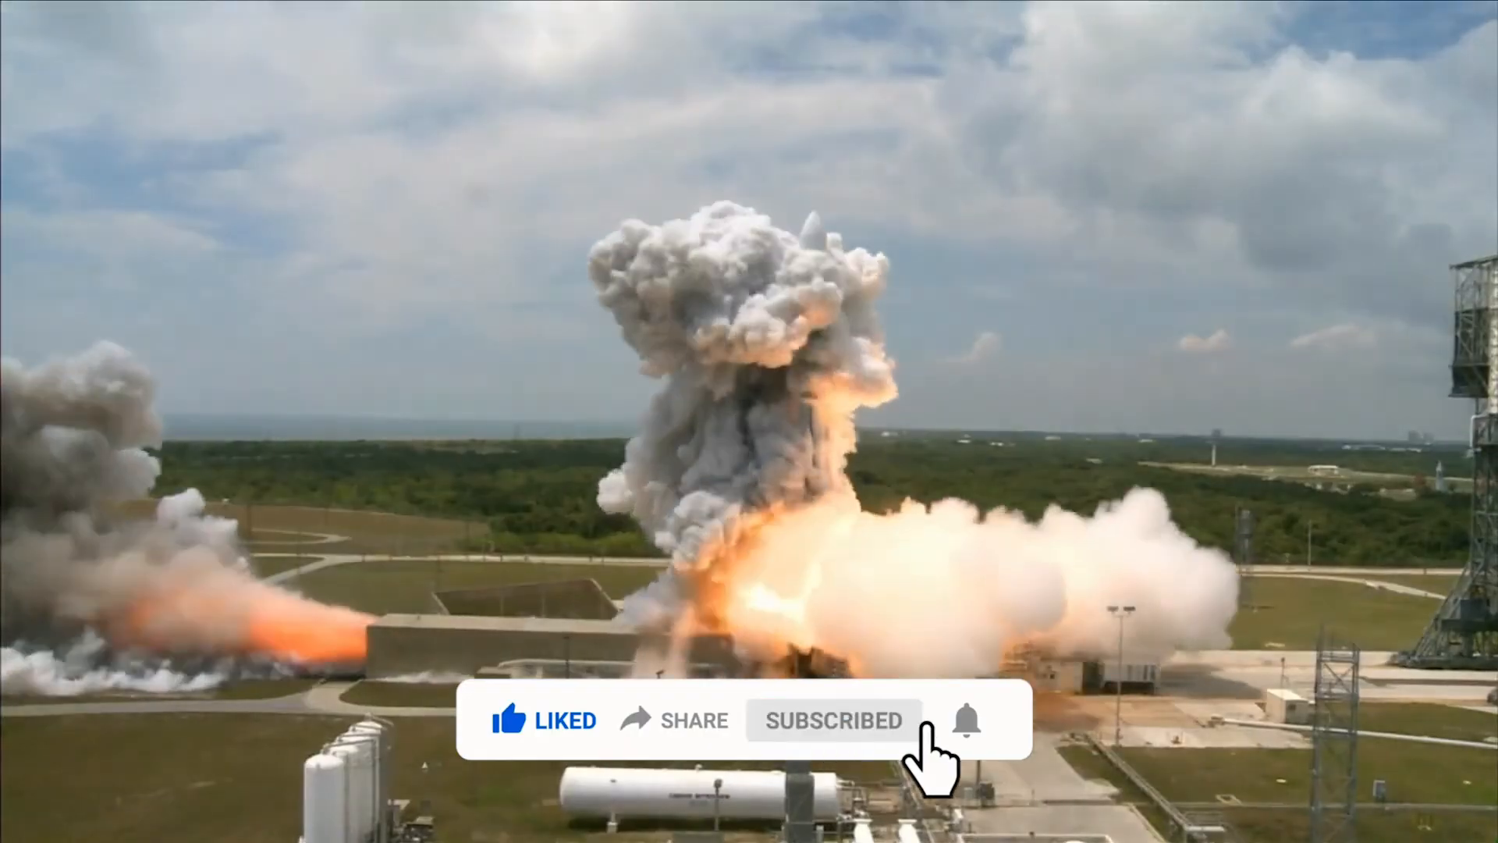